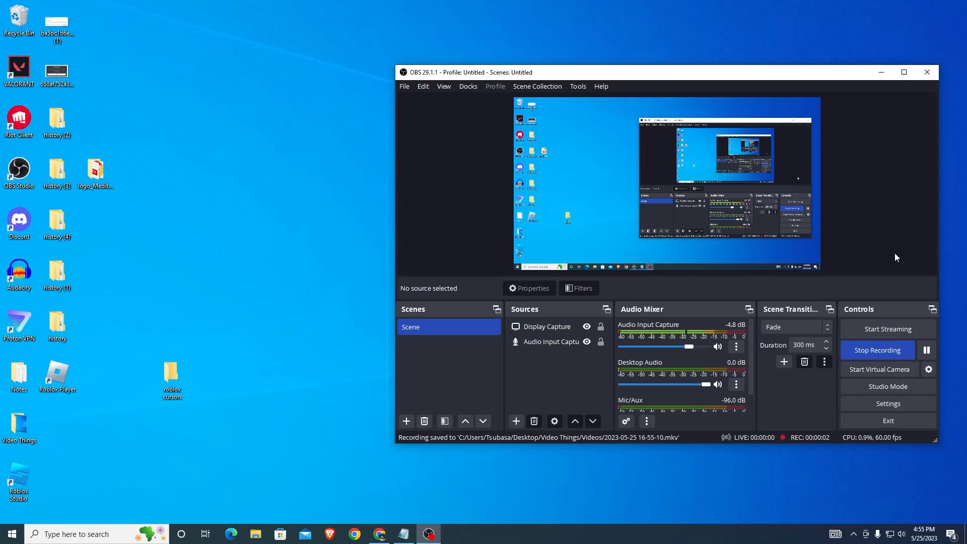
{"action": "mouse_move", "coordinate": [874, 234]}
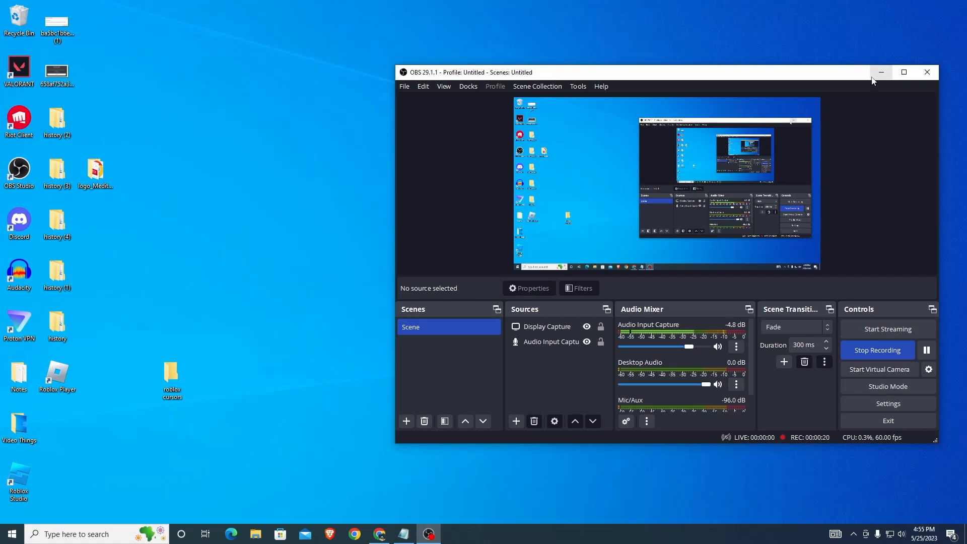
Search for Control Panel from the taskbar and go to its Programs category
{"action": "left_click", "coordinate": [882, 72]}
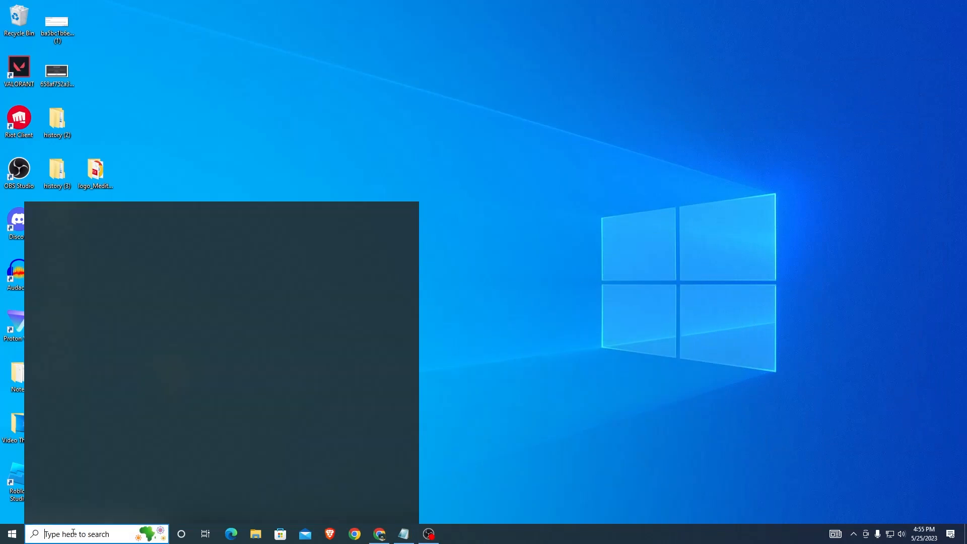
{"action": "type", "text": "conto"}
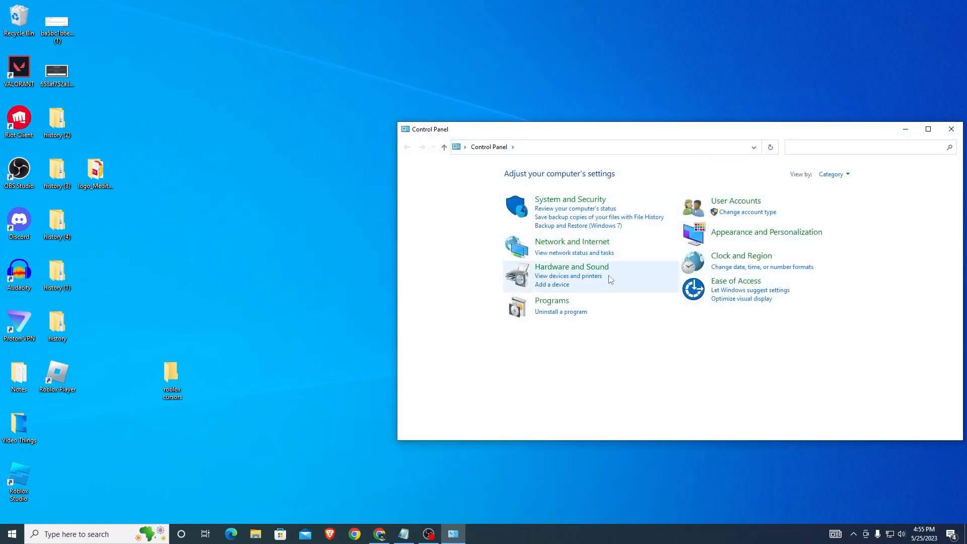
{"action": "mouse_move", "coordinate": [569, 308]}
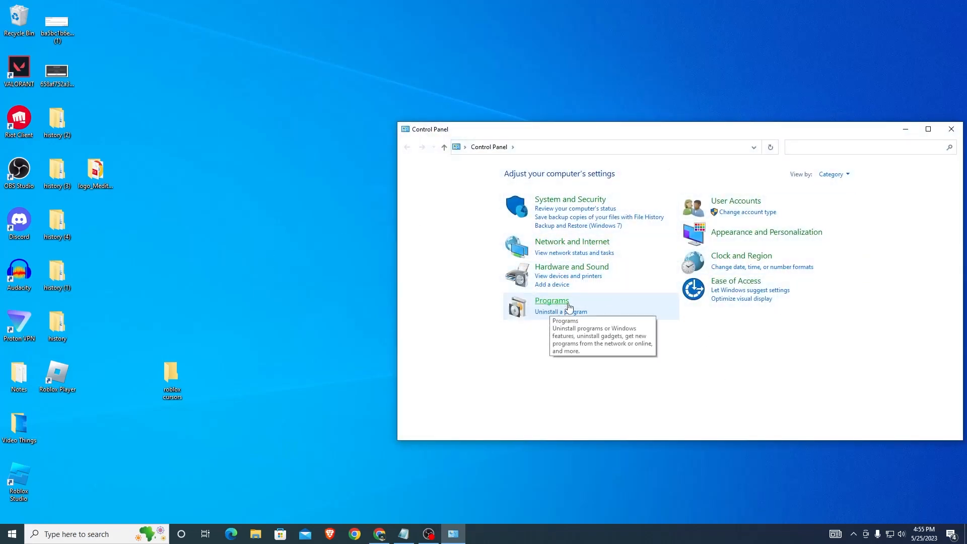
{"action": "left_click", "coordinate": [552, 300]}
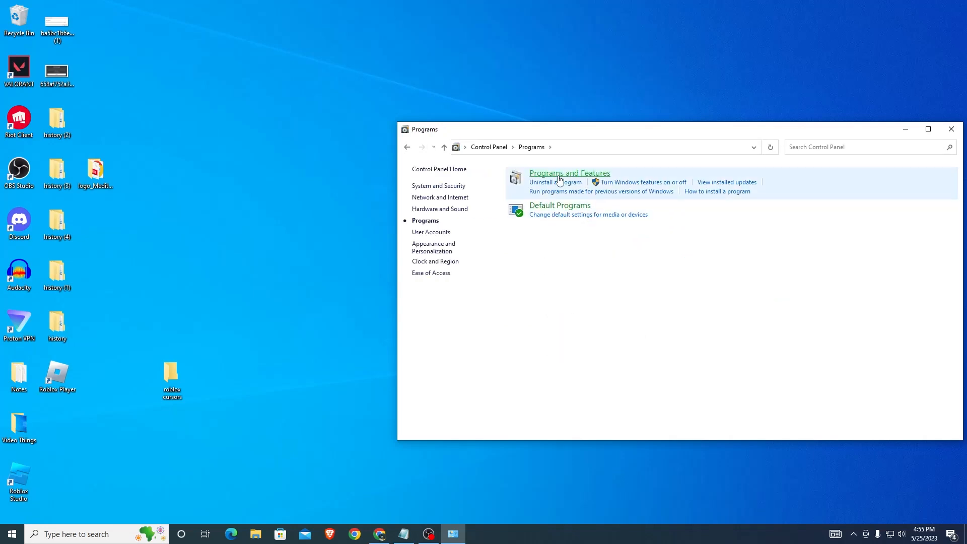
{"action": "mouse_move", "coordinate": [547, 187]}
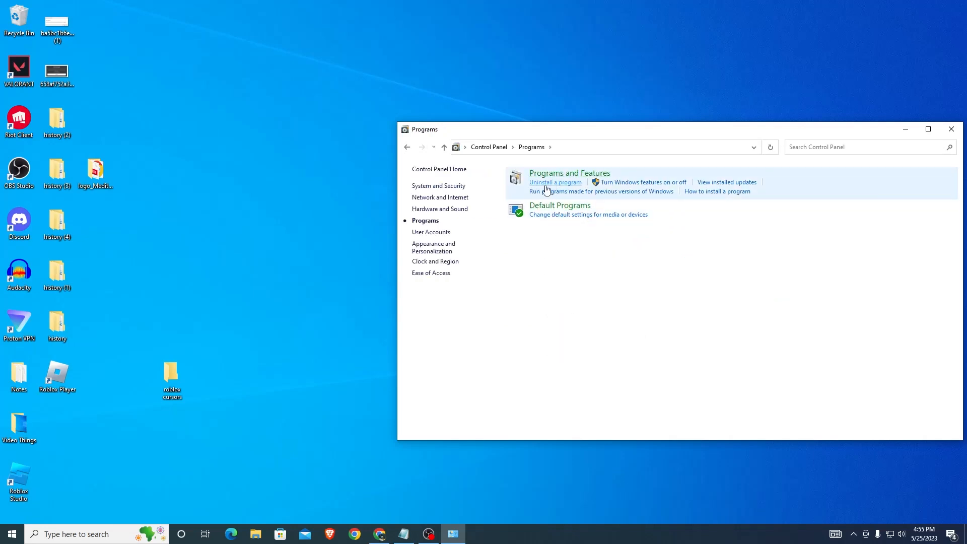
In the installed programs list, select Roblox Player and bring up its Uninstall option
{"action": "left_click", "coordinate": [555, 182]}
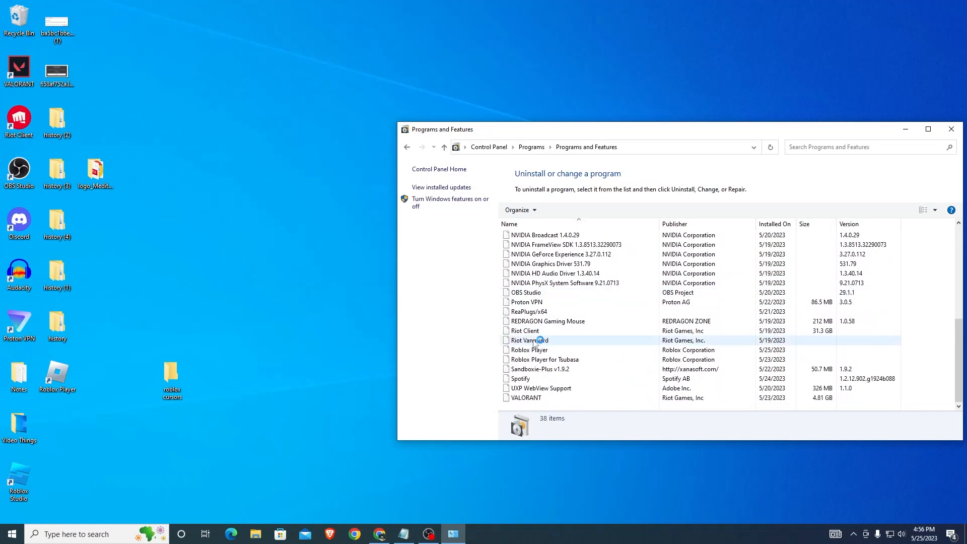
{"action": "left_click", "coordinate": [528, 350]}
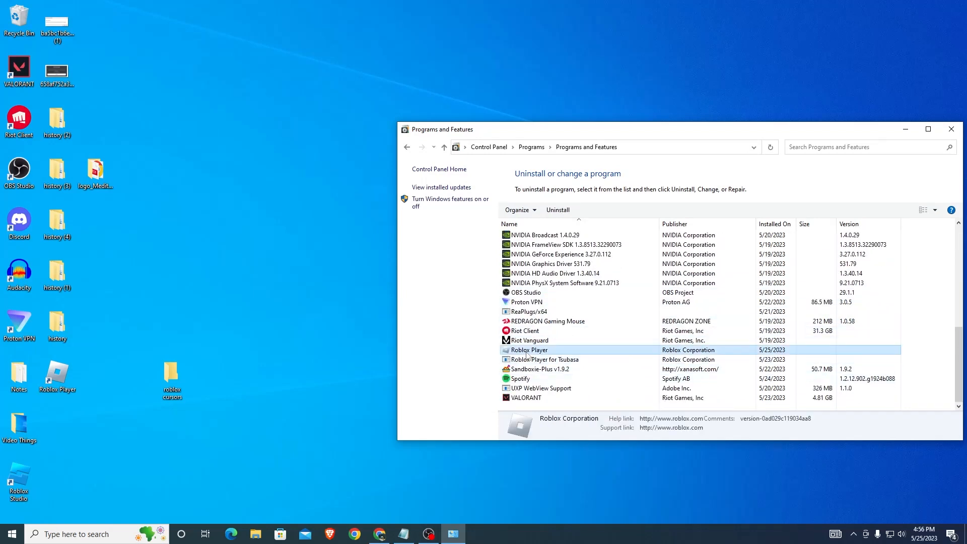
{"action": "right_click", "coordinate": [528, 350]}
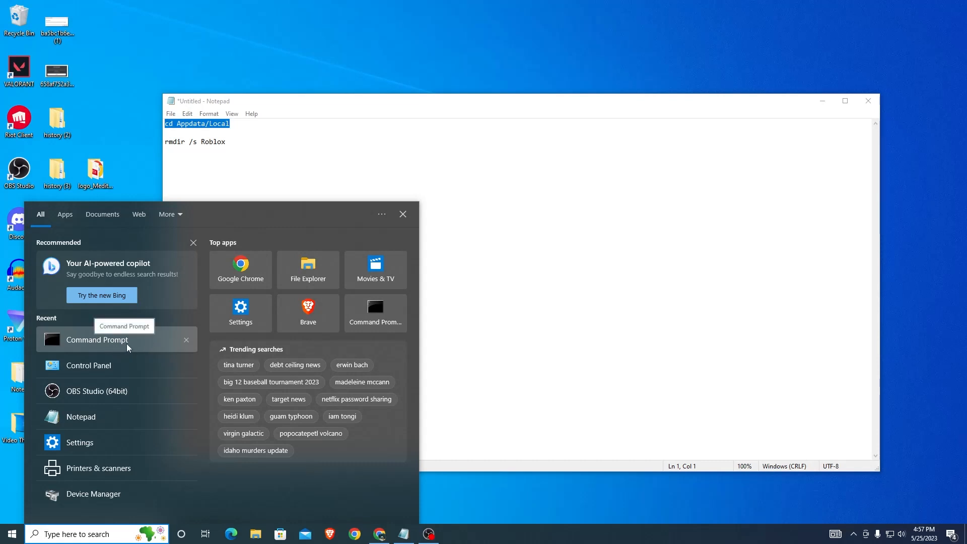
Launch Command Prompt and change directory with cd Appdata/Local
{"action": "left_click", "coordinate": [97, 339]}
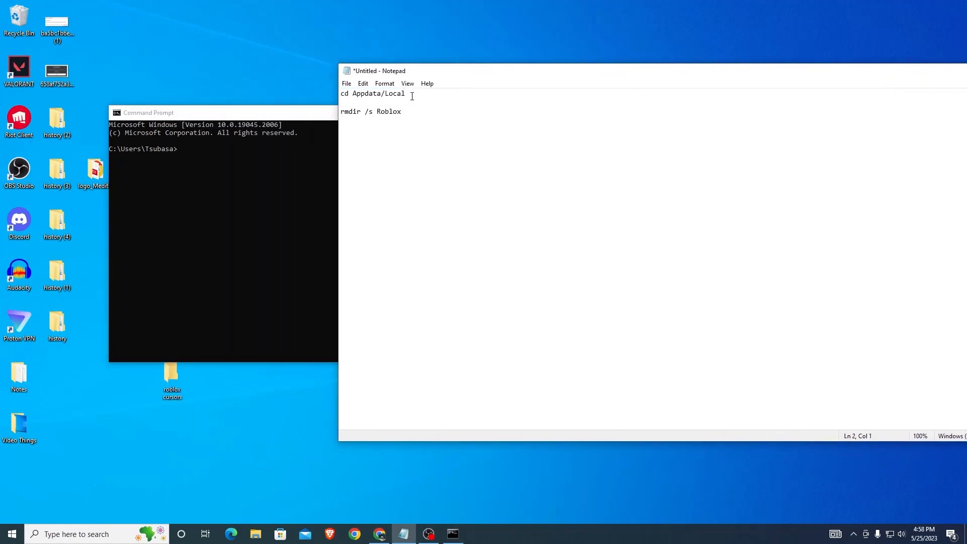
{"action": "triple_click", "coordinate": [372, 94]}
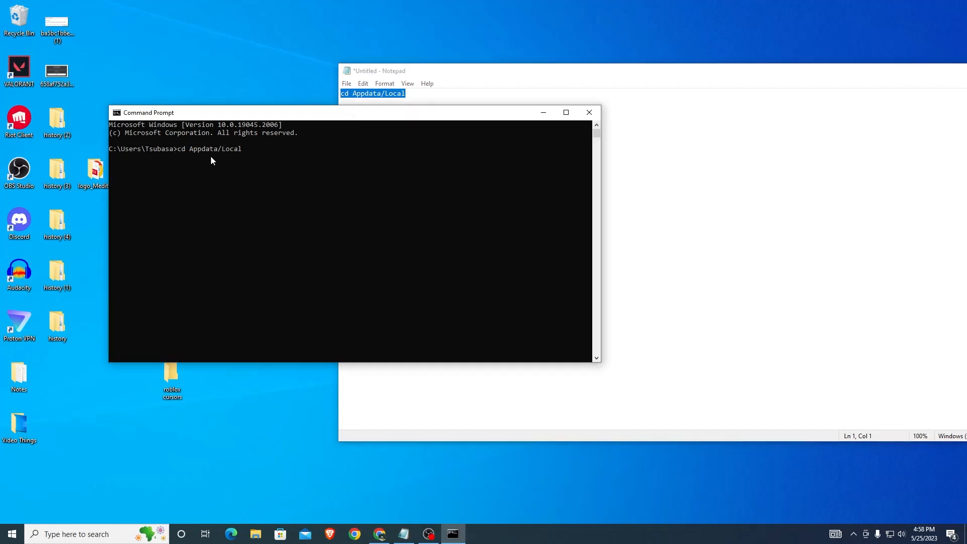
{"action": "key", "text": "Enter"}
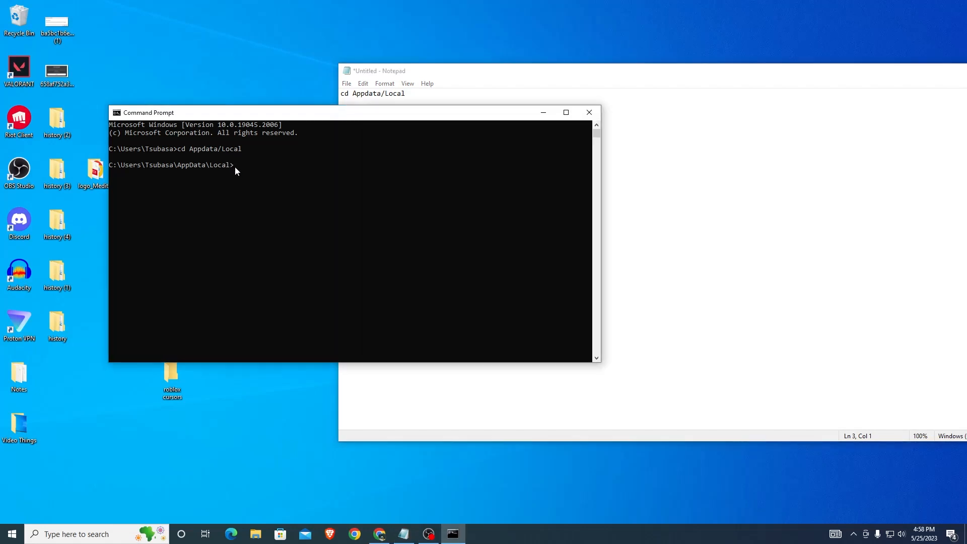
{"action": "type", "text": "cd Appdata/Local"}
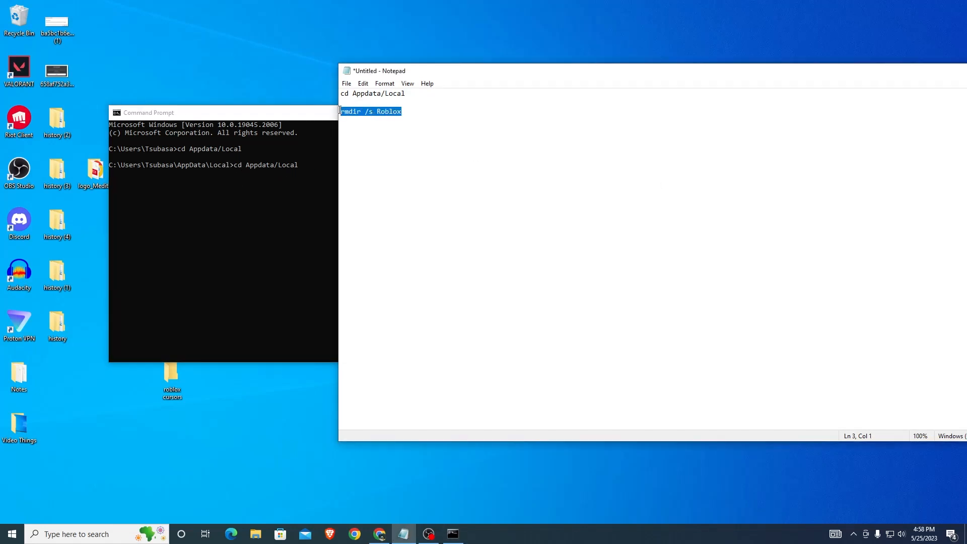
Enter rmdir /s Roblox at the prompt without running it
{"action": "left_click", "coordinate": [408, 111]}
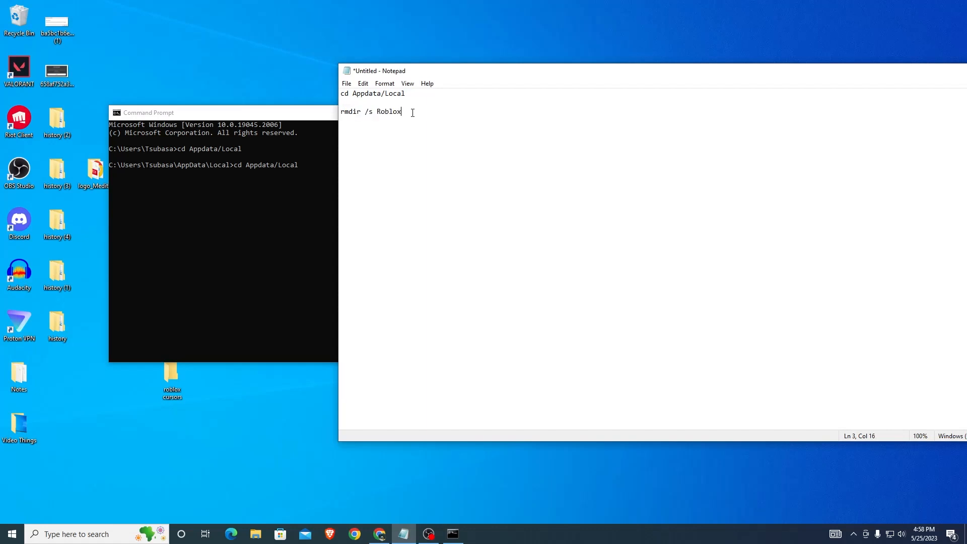
{"action": "right_click", "coordinate": [370, 111]}
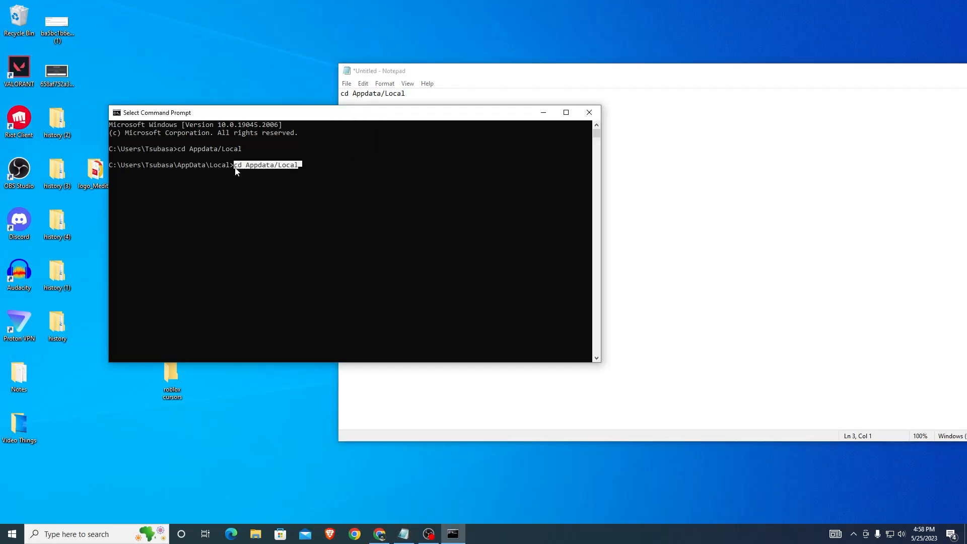
{"action": "type", "text": "rmdir /s R"}
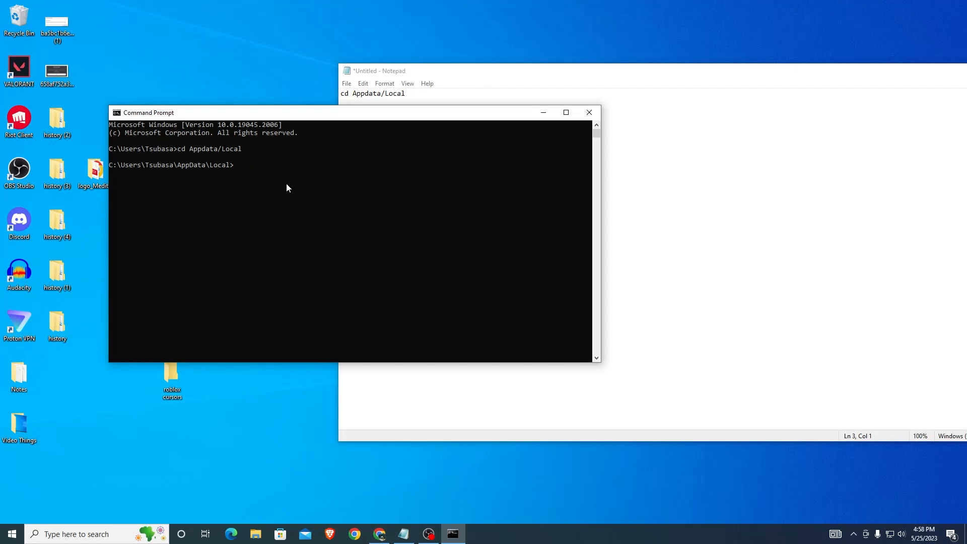
{"action": "type", "text": "rmdir /s Roblox"}
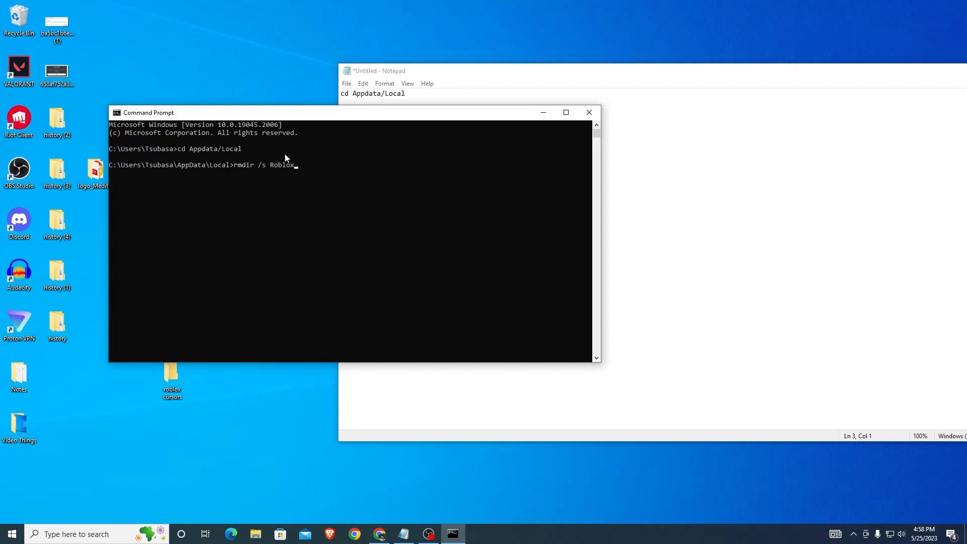
{"action": "mouse_move", "coordinate": [251, 178]}
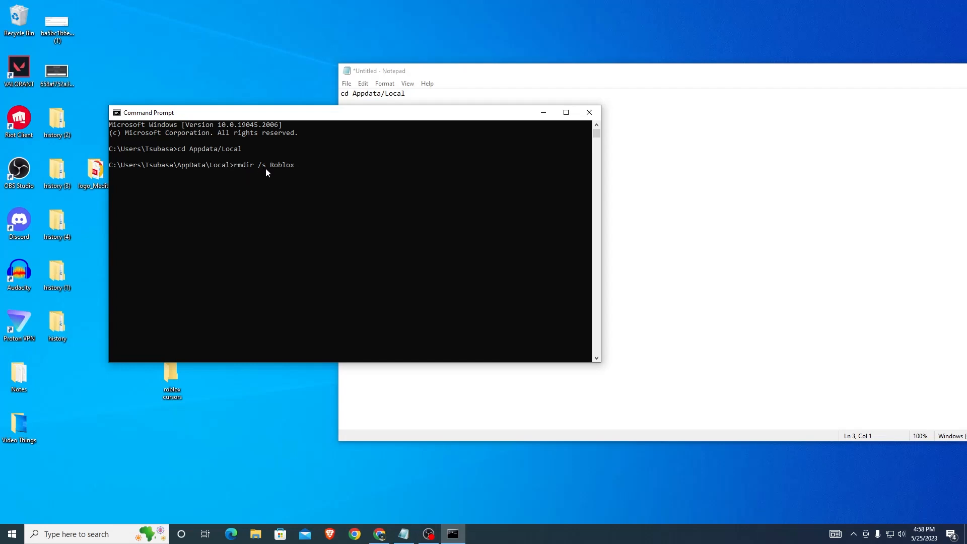
{"action": "mouse_move", "coordinate": [272, 170]}
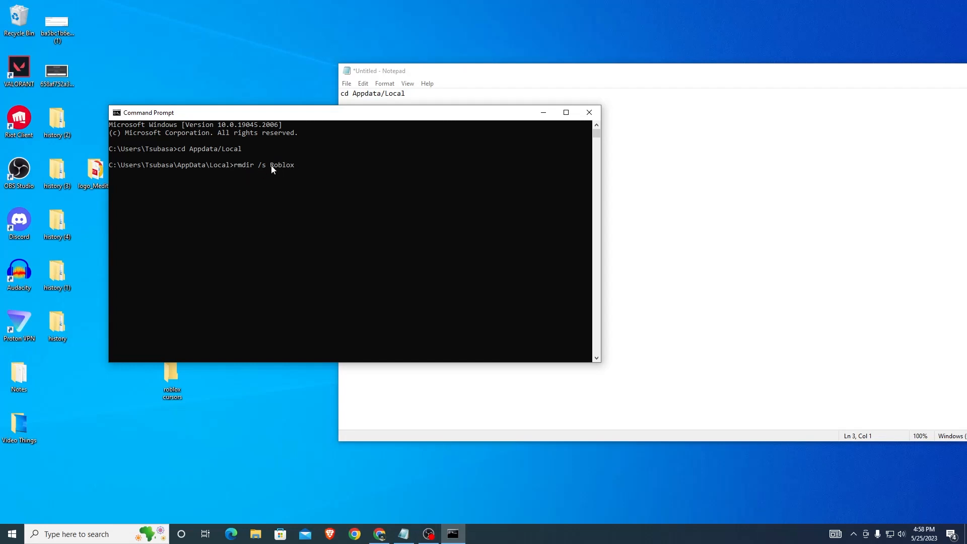
Run rmdir /s Roblox and confirm the folder deletion with y
{"action": "key", "text": "Enter"}
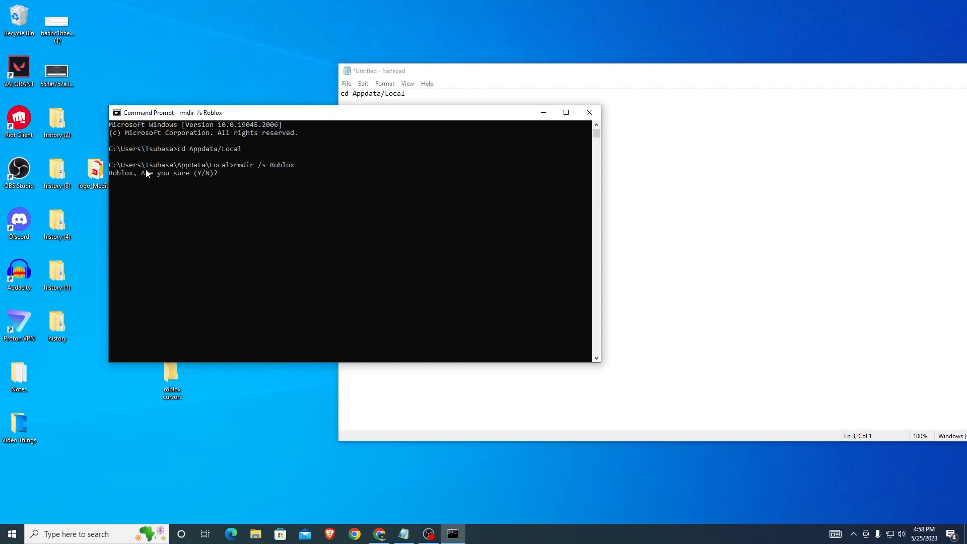
{"action": "mouse_move", "coordinate": [212, 181]}
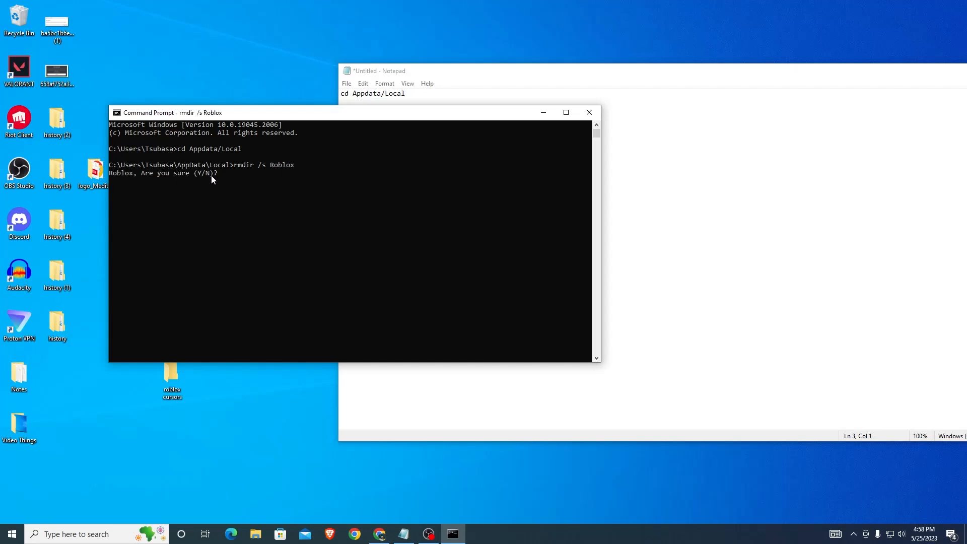
{"action": "type", "text": "y"}
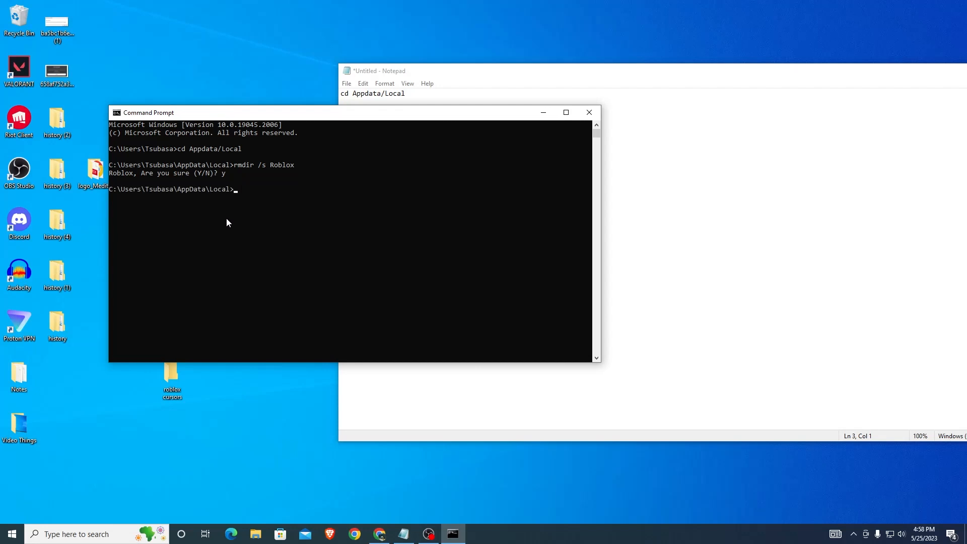
{"action": "mouse_move", "coordinate": [219, 275]}
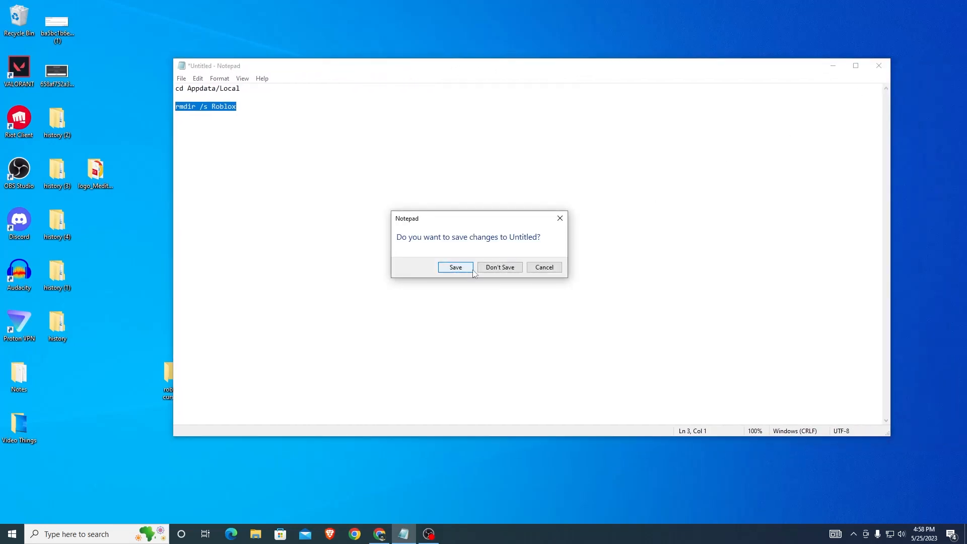
Discard the Notepad notes, then launch Chrome maximized and go to Settings
{"action": "left_click", "coordinate": [500, 267]}
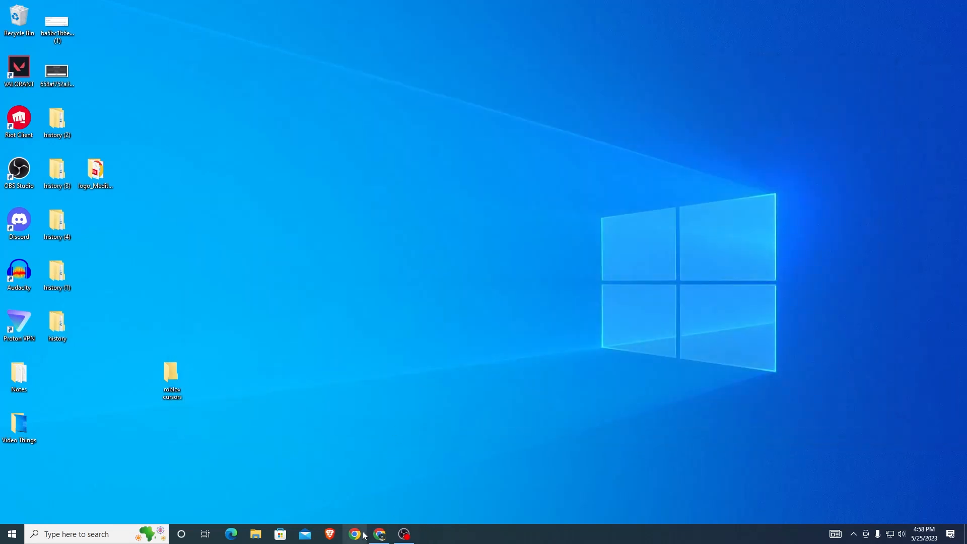
{"action": "left_click", "coordinate": [355, 534]}
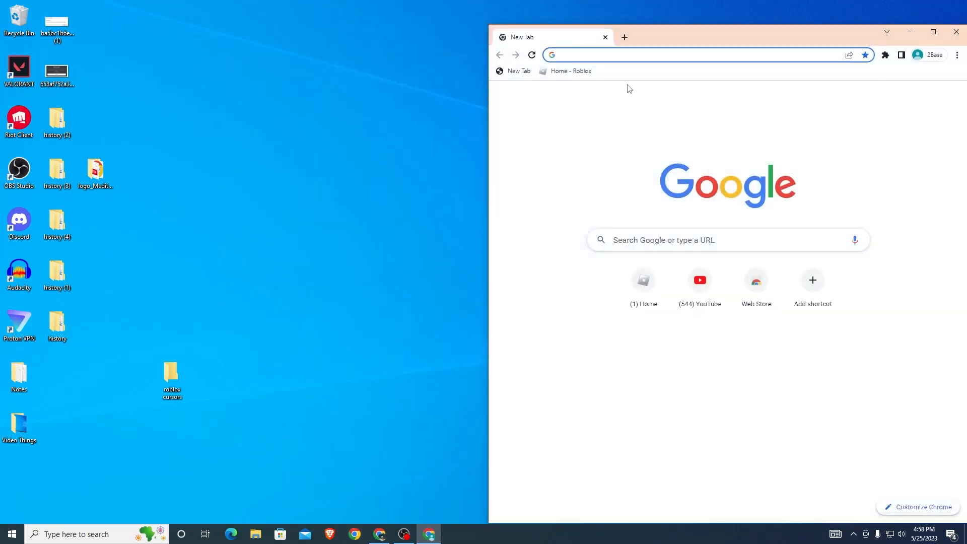
{"action": "left_click", "coordinate": [933, 32]}
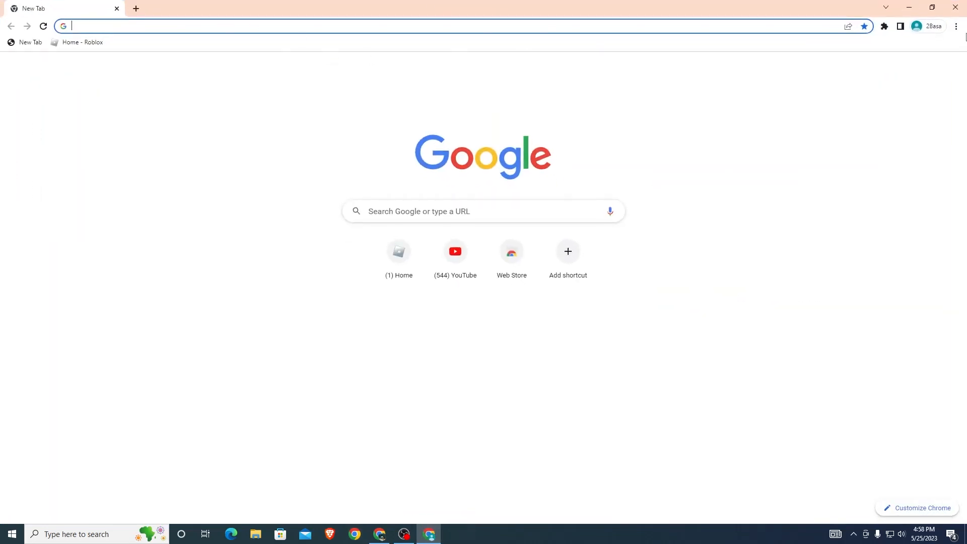
{"action": "left_click", "coordinate": [957, 26]}
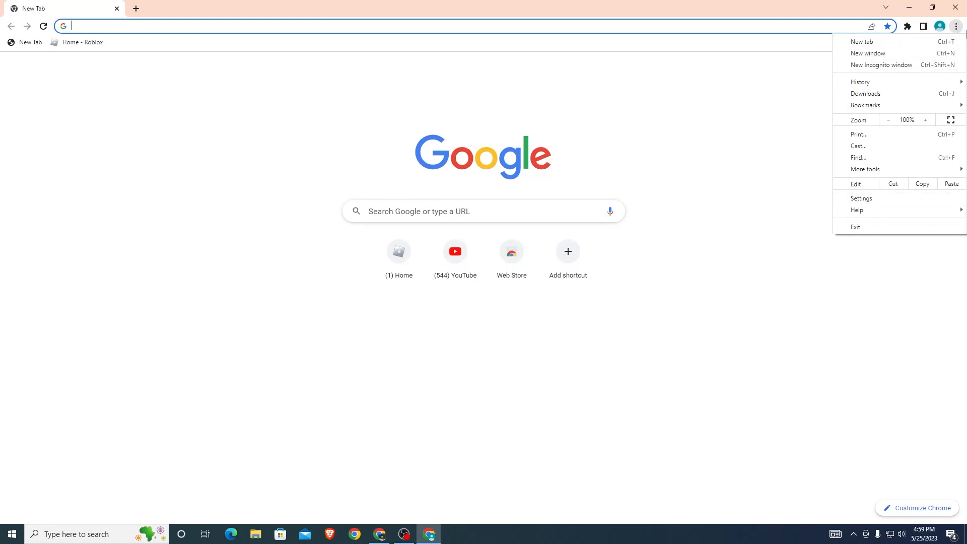
{"action": "left_click", "coordinate": [862, 198]}
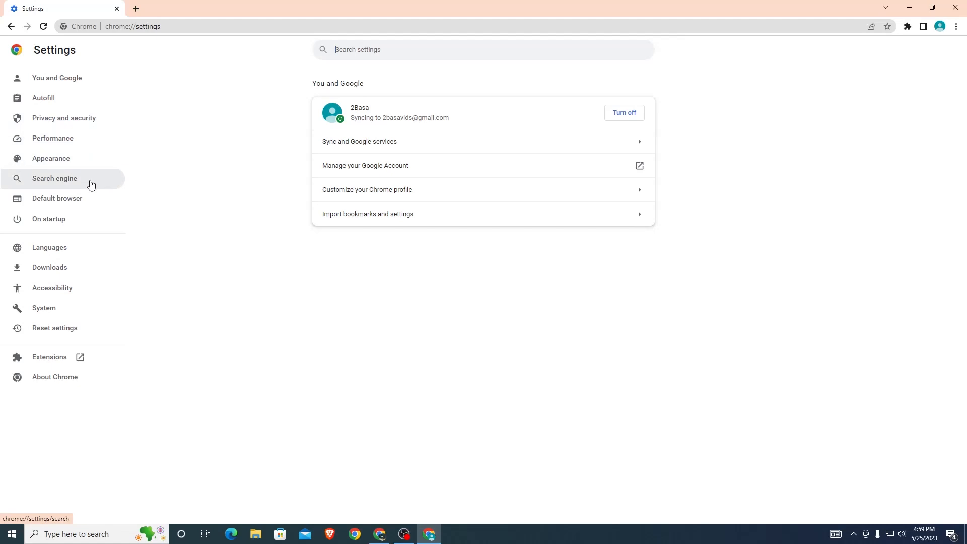
Clear Chrome's browsing data for the All time range and dismiss the confirmation
{"action": "left_click", "coordinate": [64, 118]}
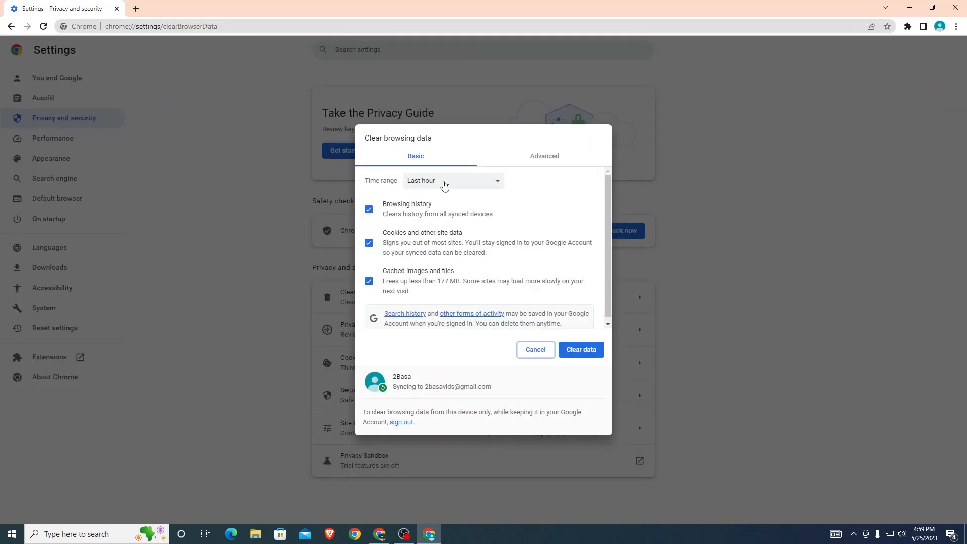
{"action": "left_click", "coordinate": [454, 181]}
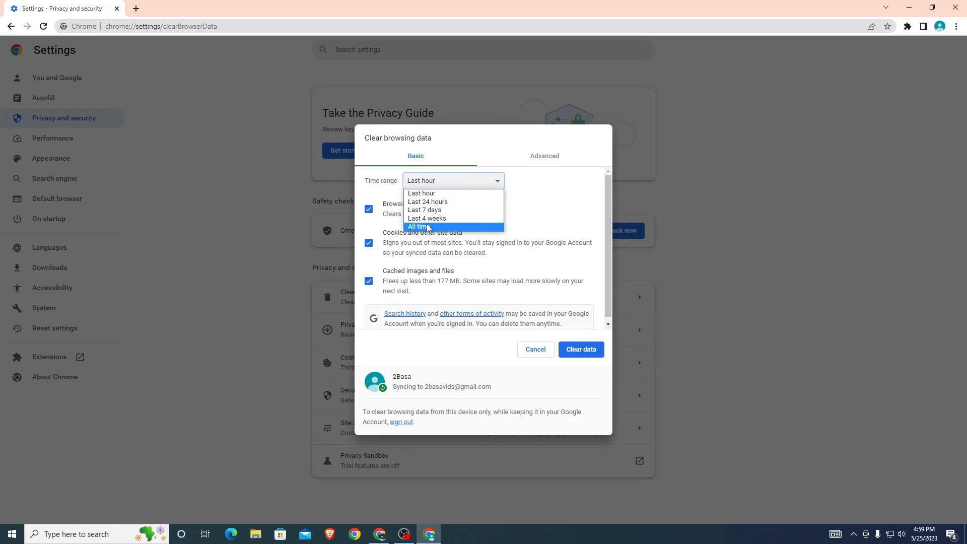
{"action": "left_click", "coordinate": [421, 226]}
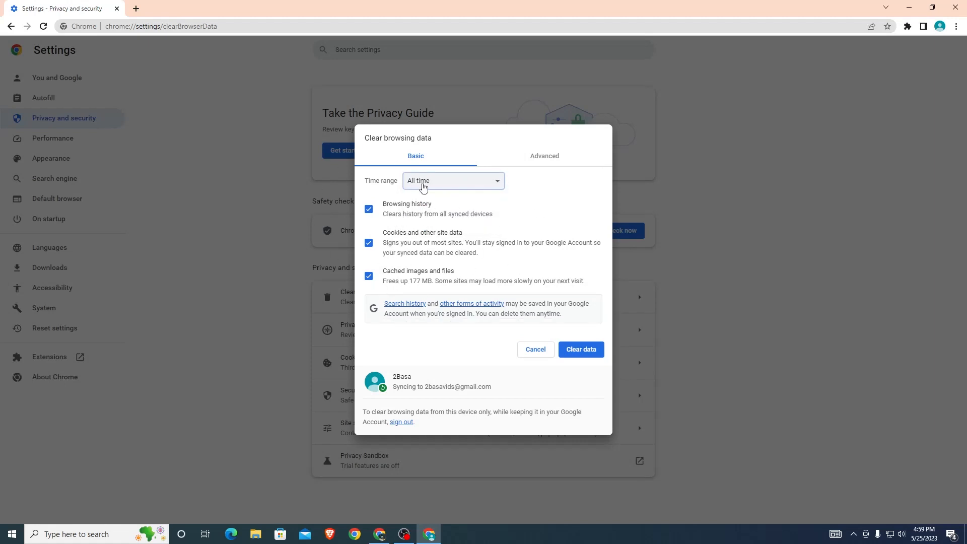
{"action": "left_click", "coordinate": [580, 349]}
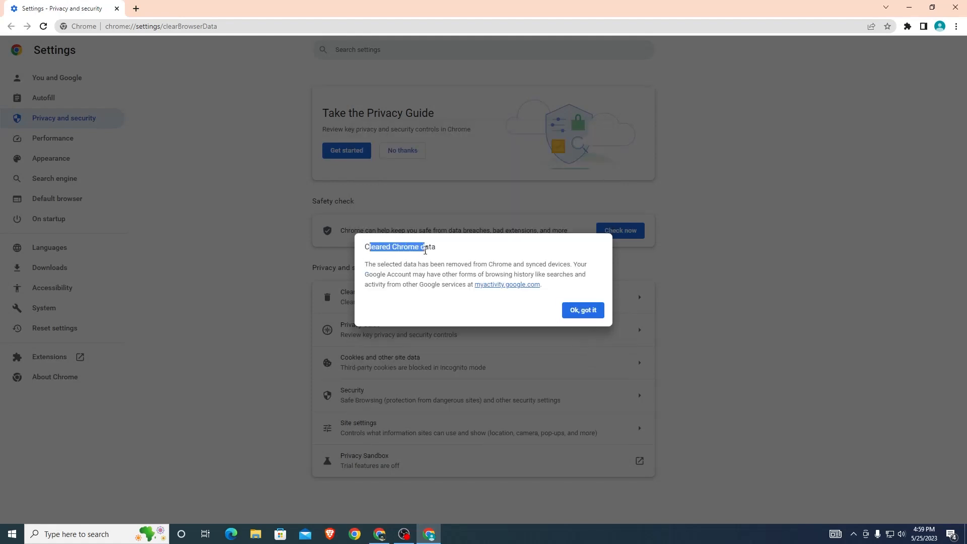
{"action": "left_click", "coordinate": [583, 310]}
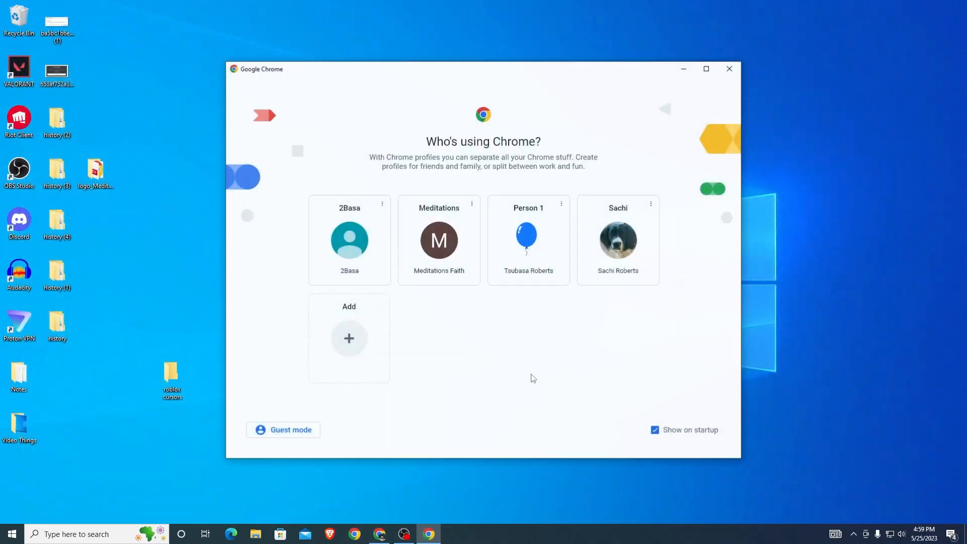
Open Chrome under the 2Basa profile, load roblox.com/Login, then close the browser
{"action": "left_click", "coordinate": [349, 240]}
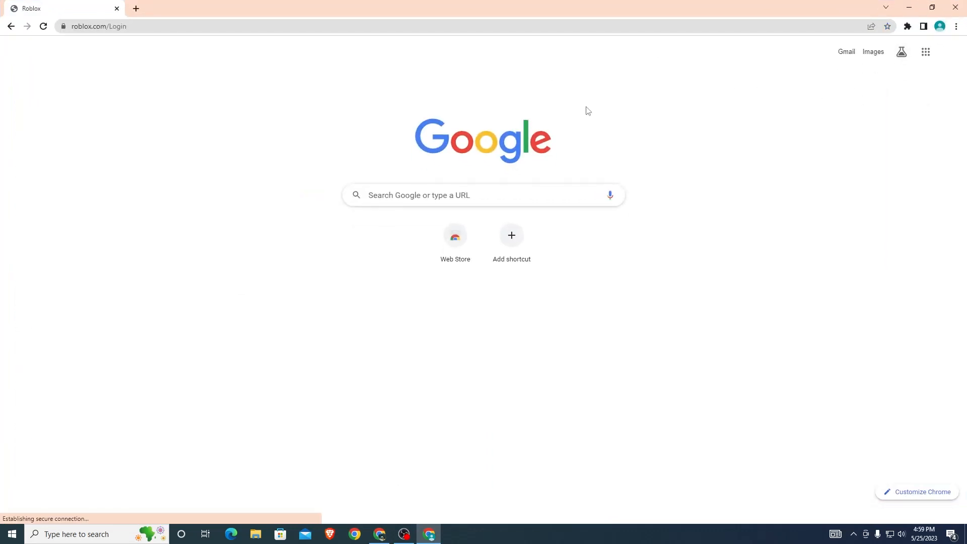
{"action": "mouse_move", "coordinate": [770, 112]}
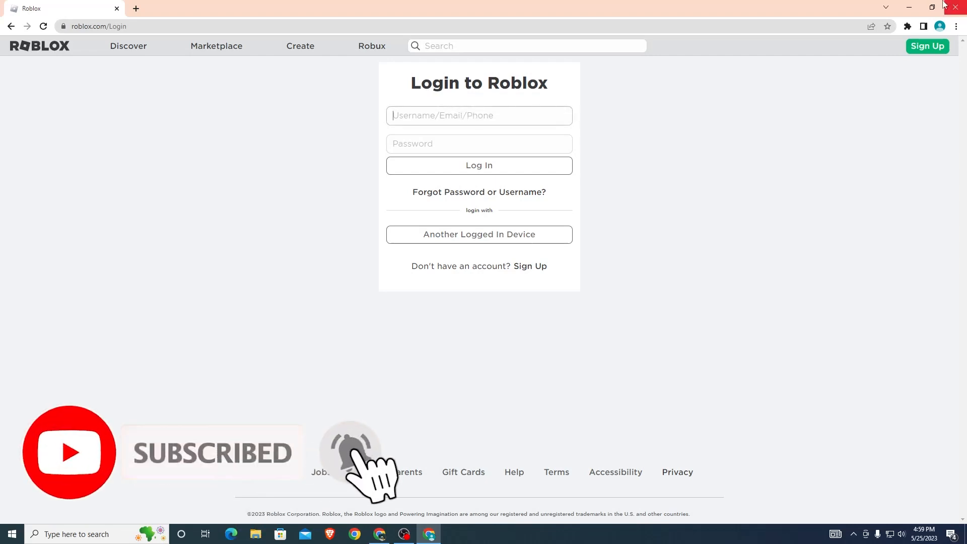
{"action": "left_click", "coordinate": [960, 7]}
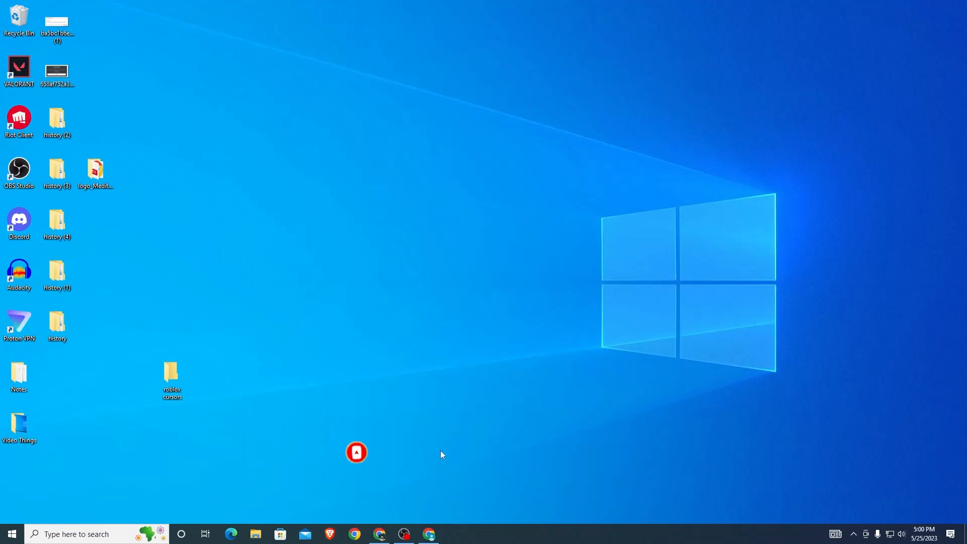
{"action": "mouse_move", "coordinate": [404, 534]}
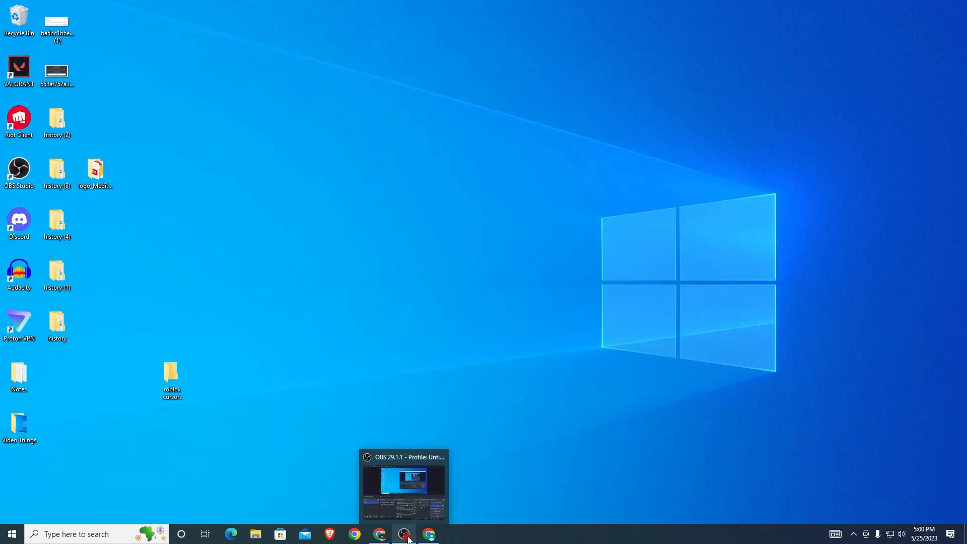